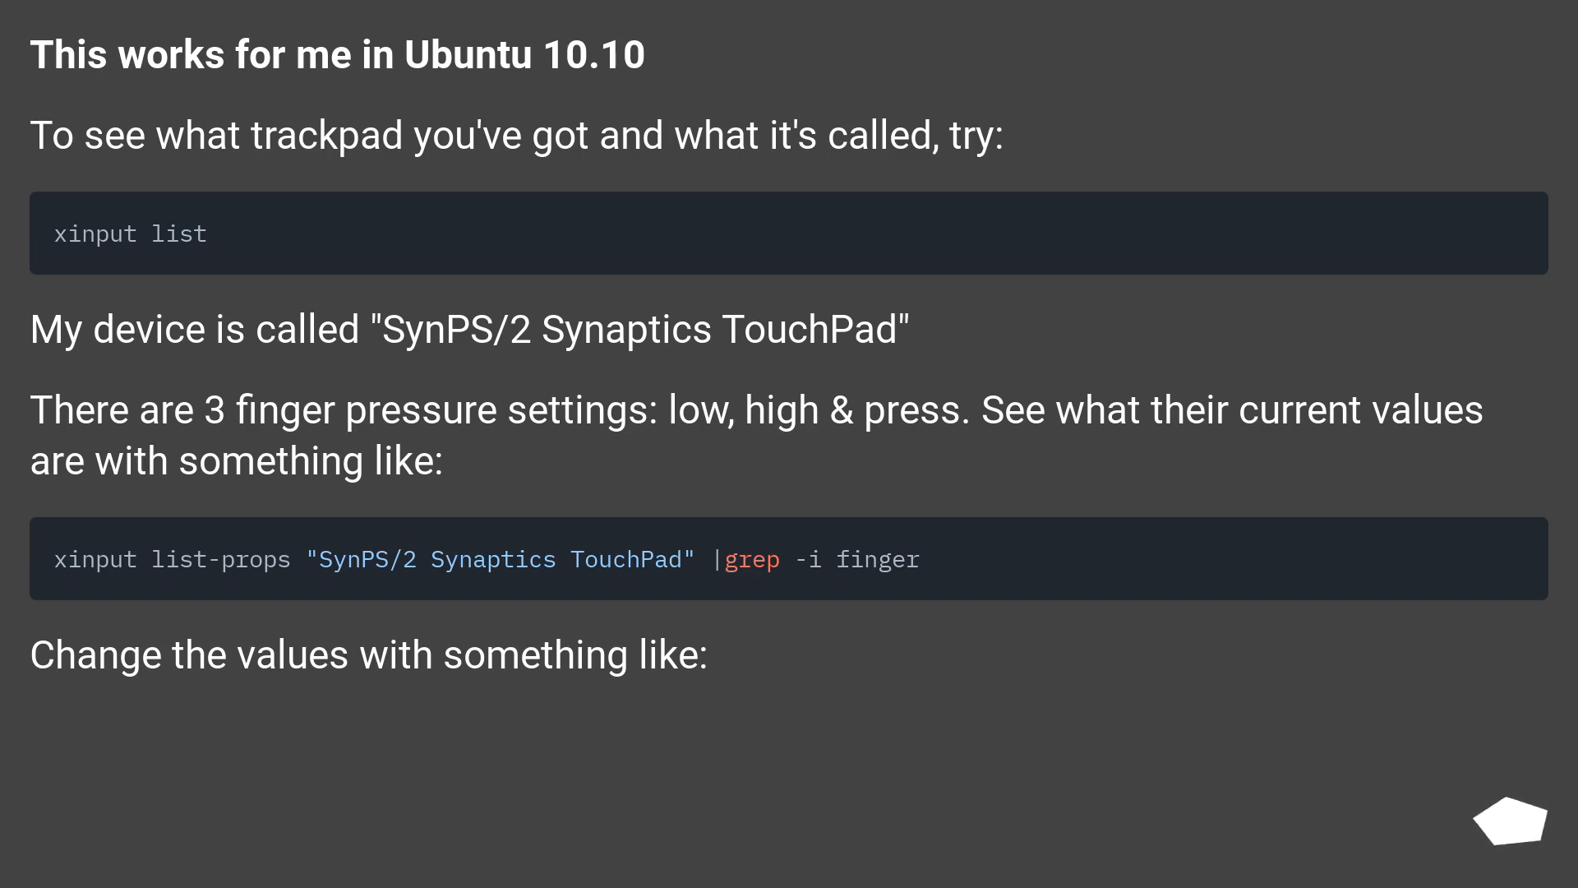
mouse_move(1509, 822)
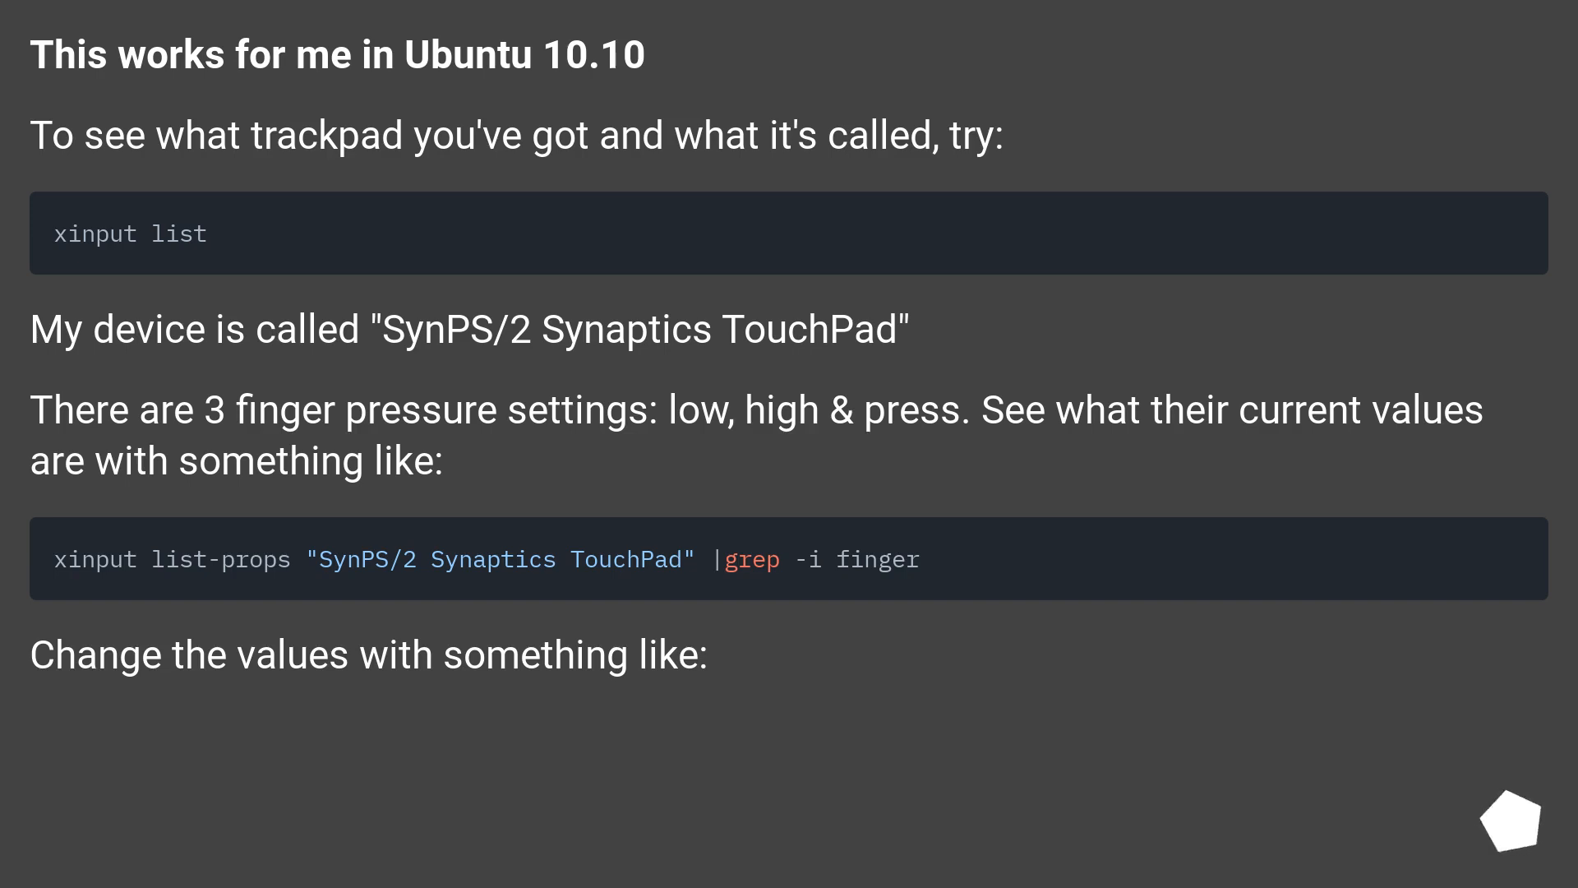
scroll(down, 3)
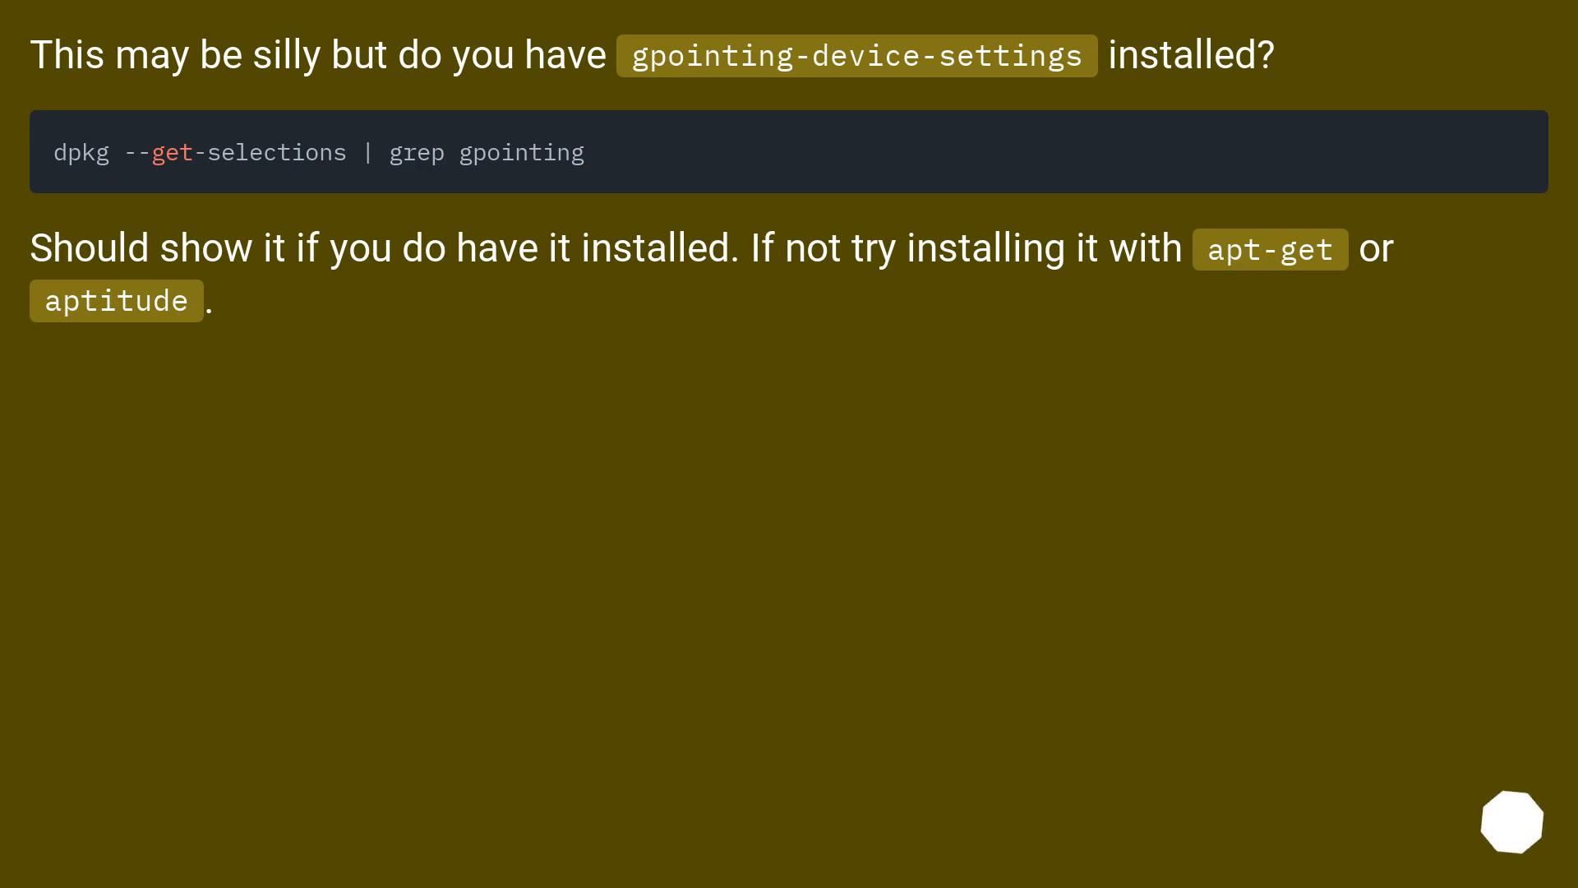
click(1512, 820)
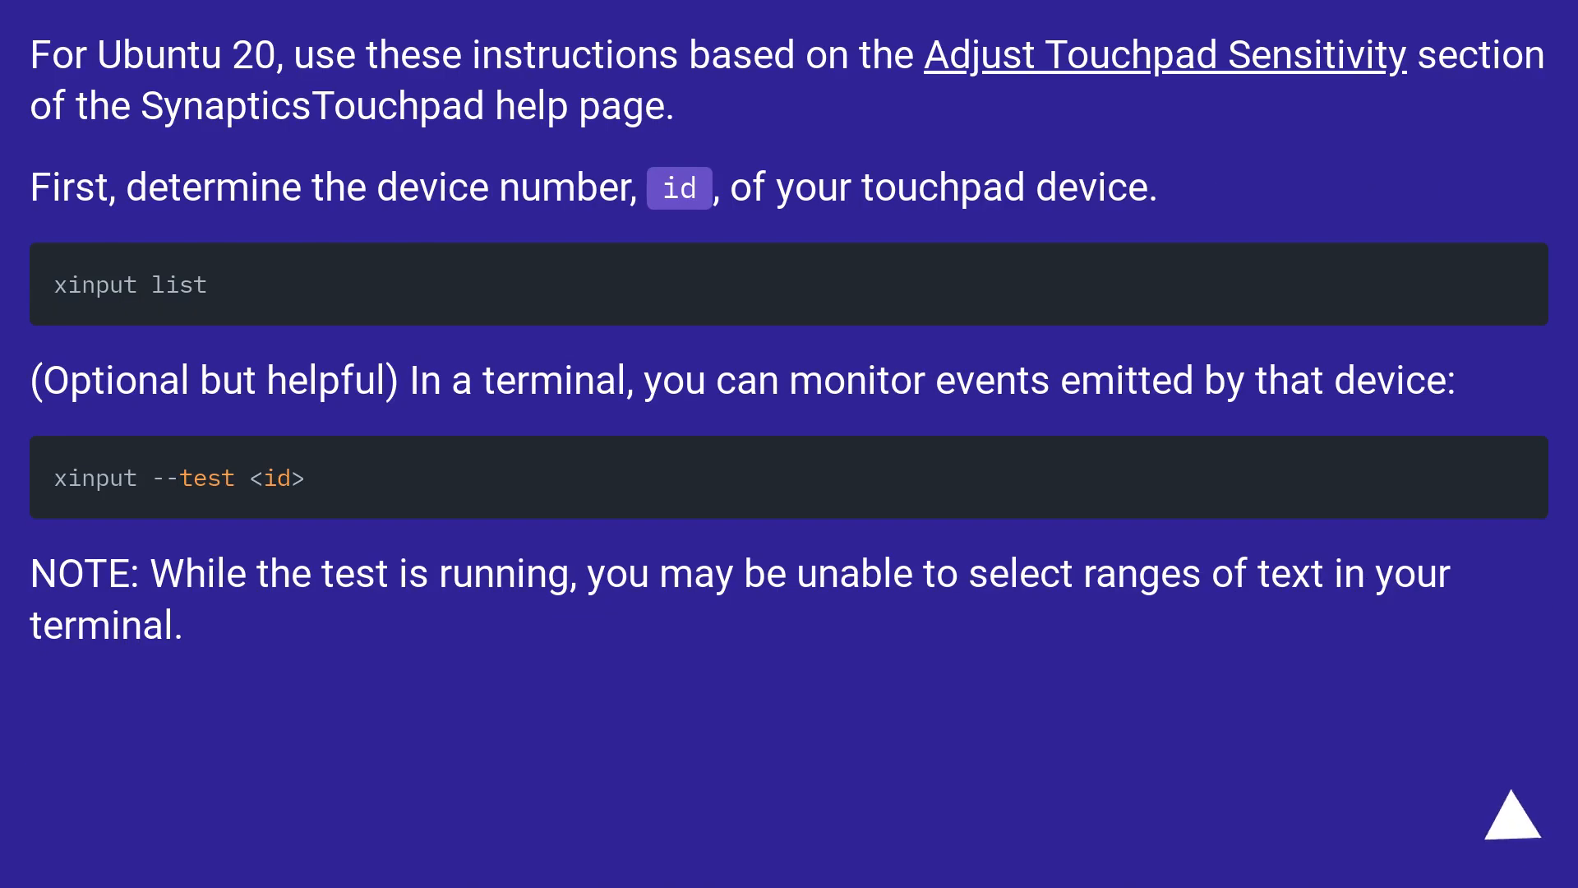
click(1504, 829)
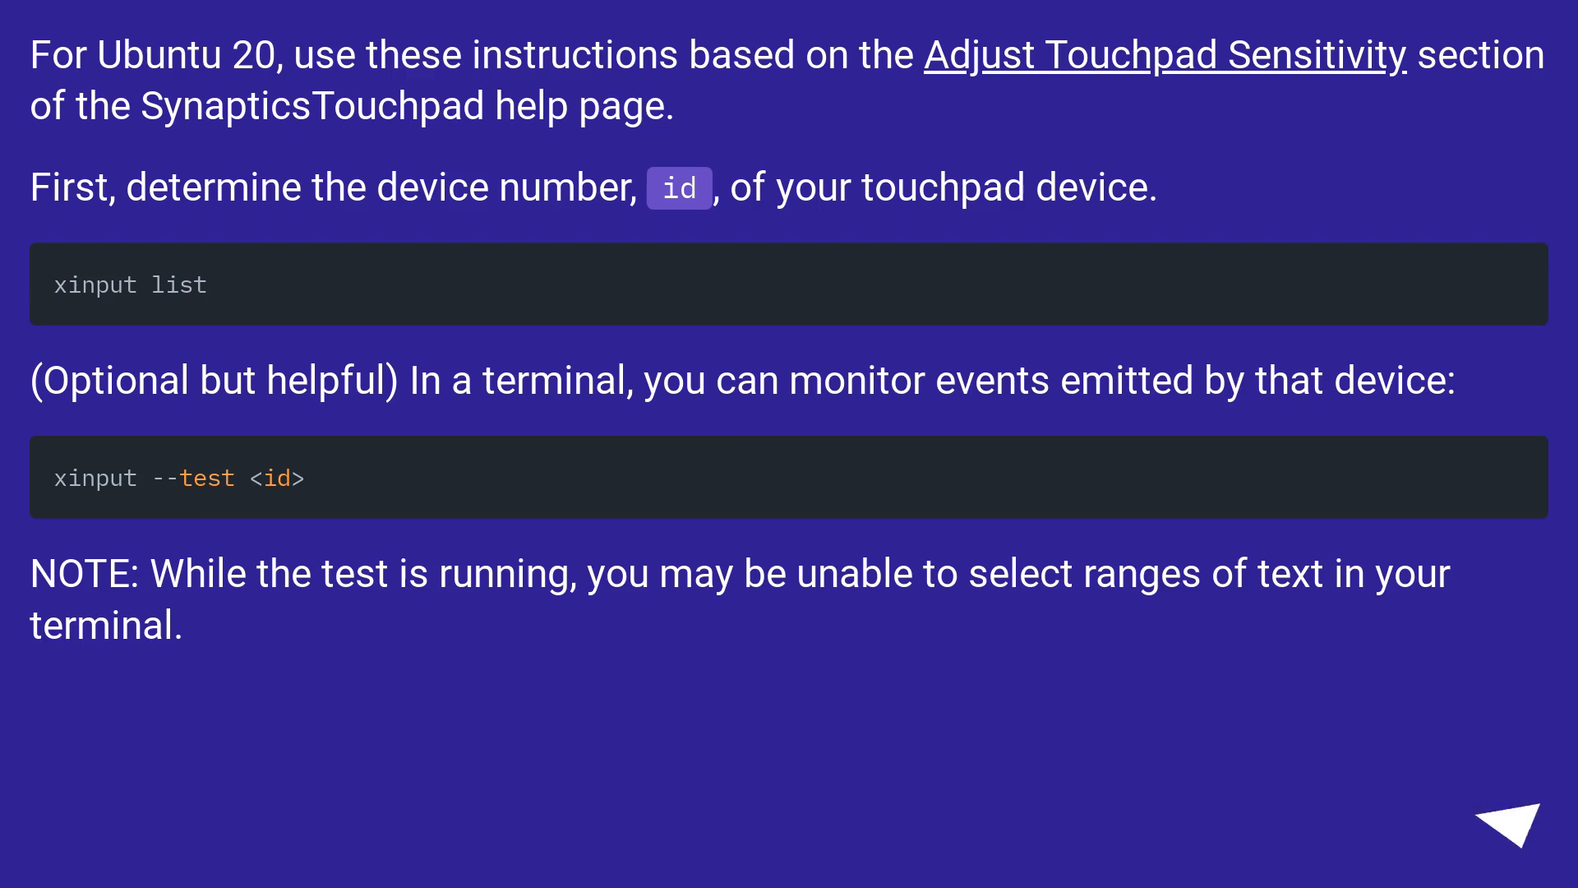
click(1519, 845)
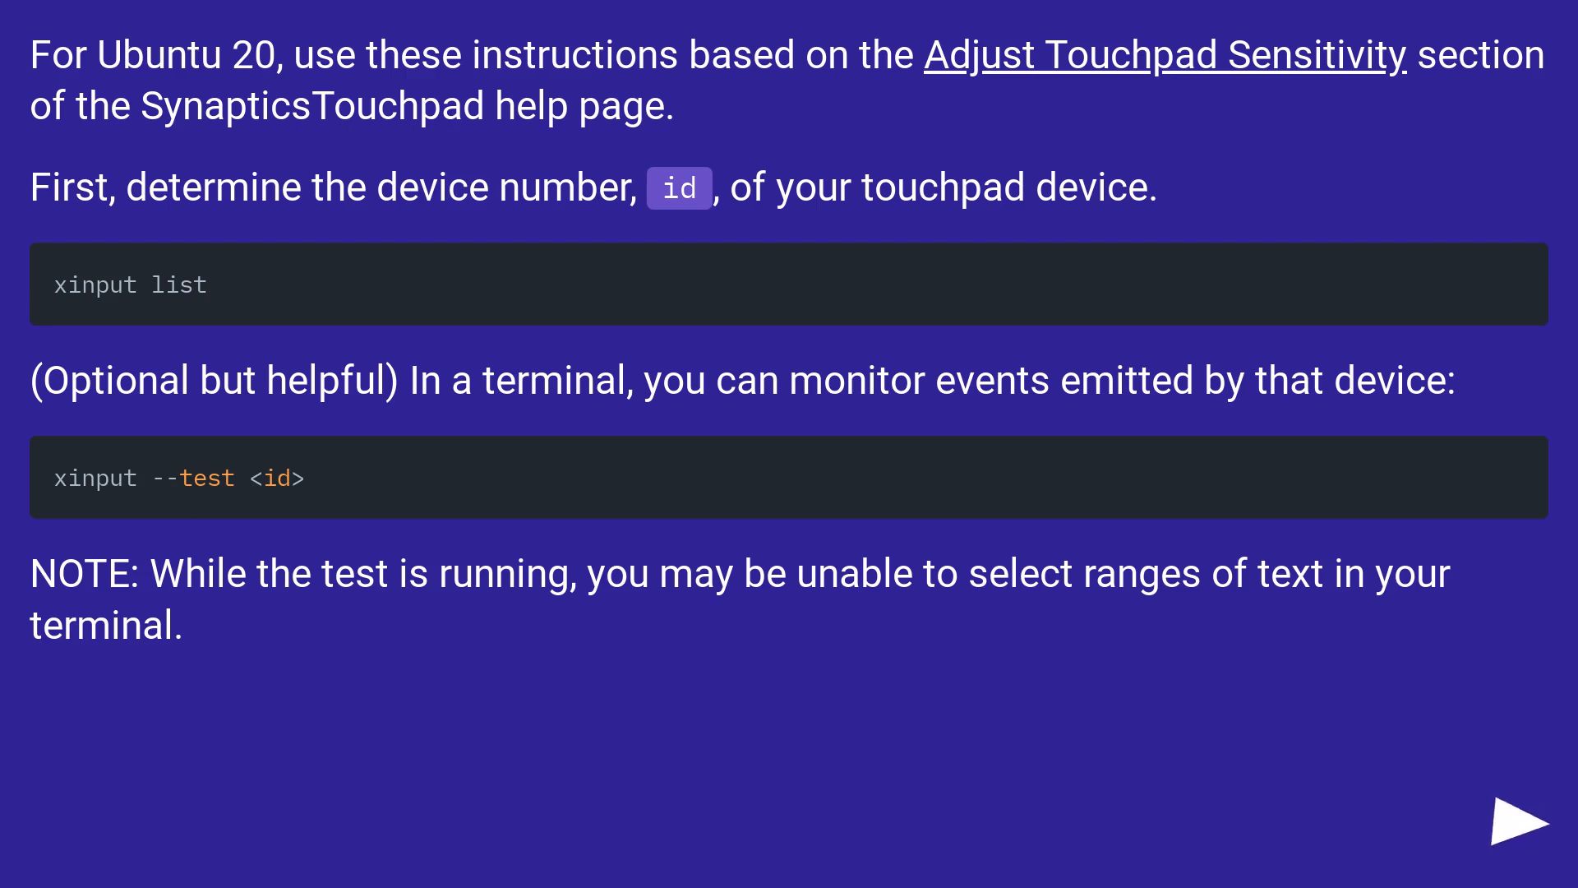
click(1526, 819)
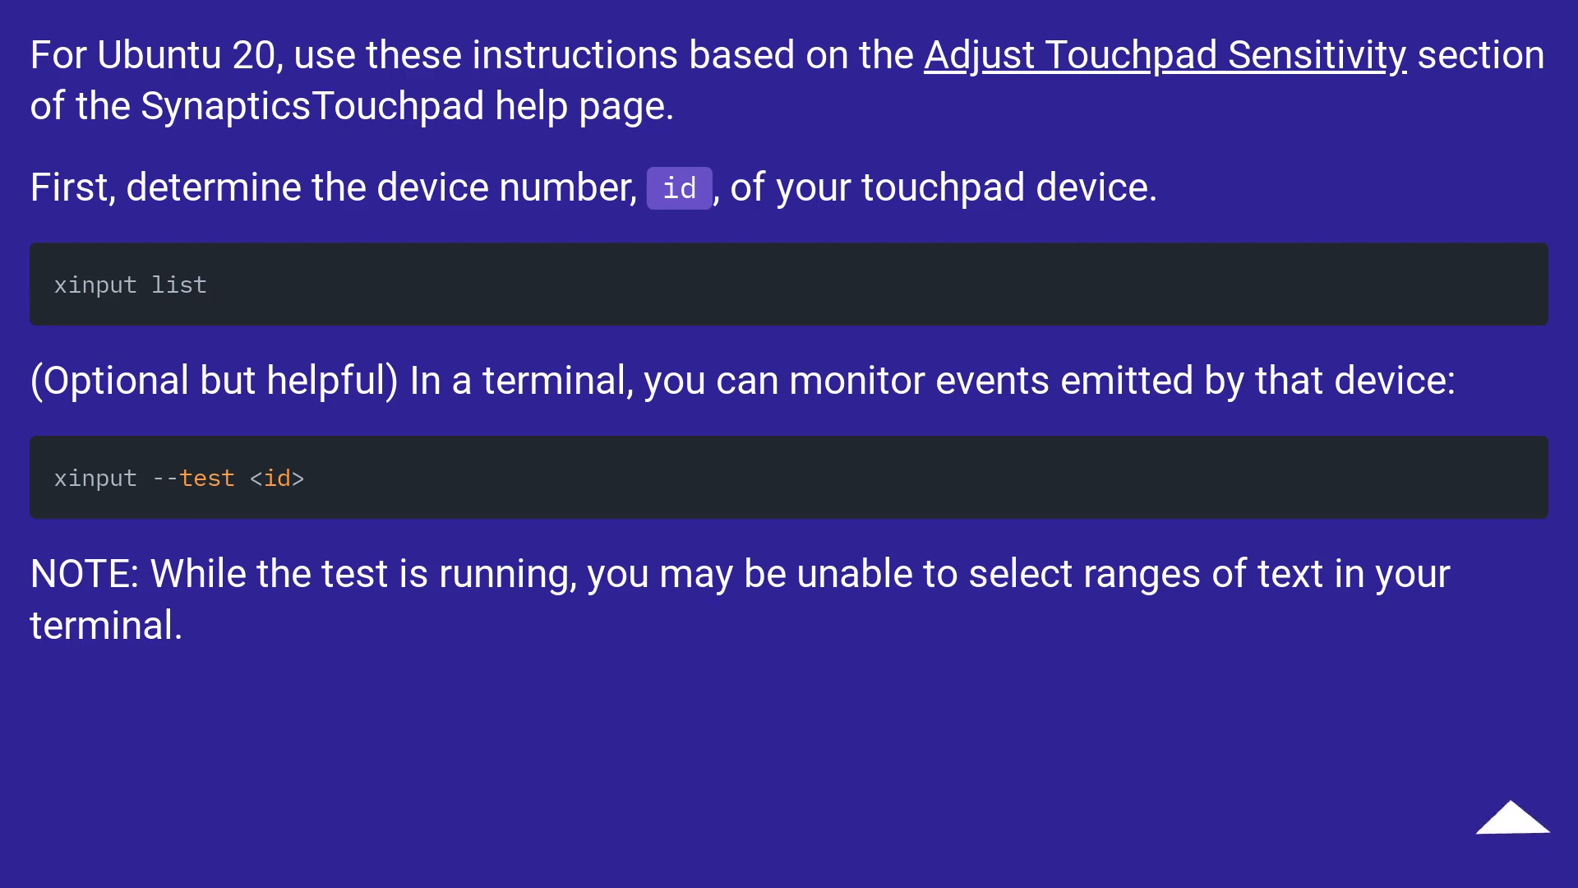
click(1514, 843)
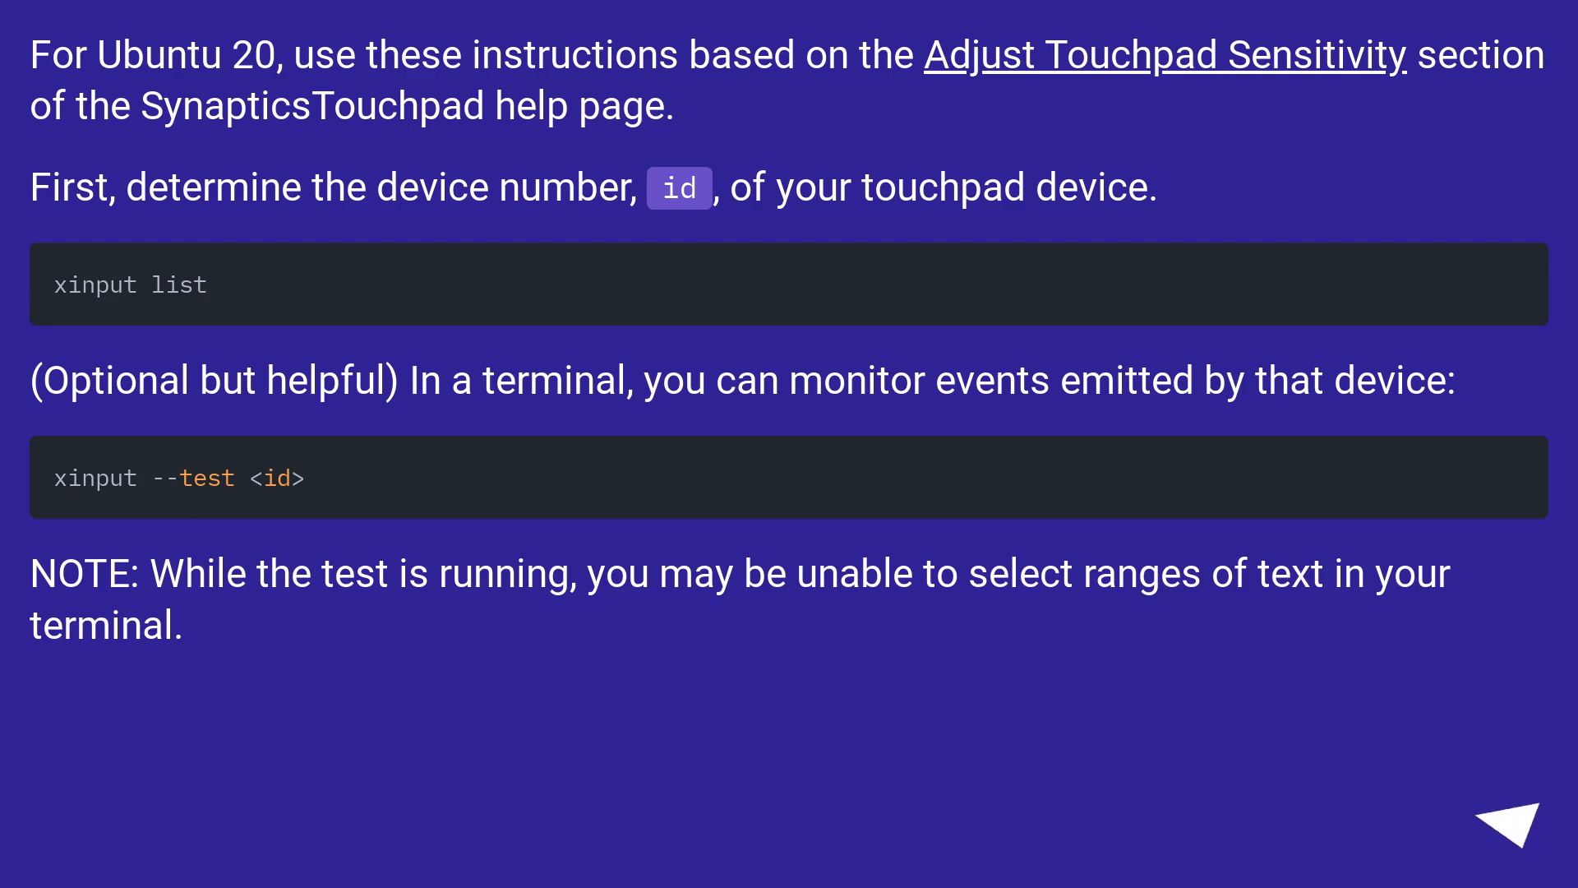
click(1522, 820)
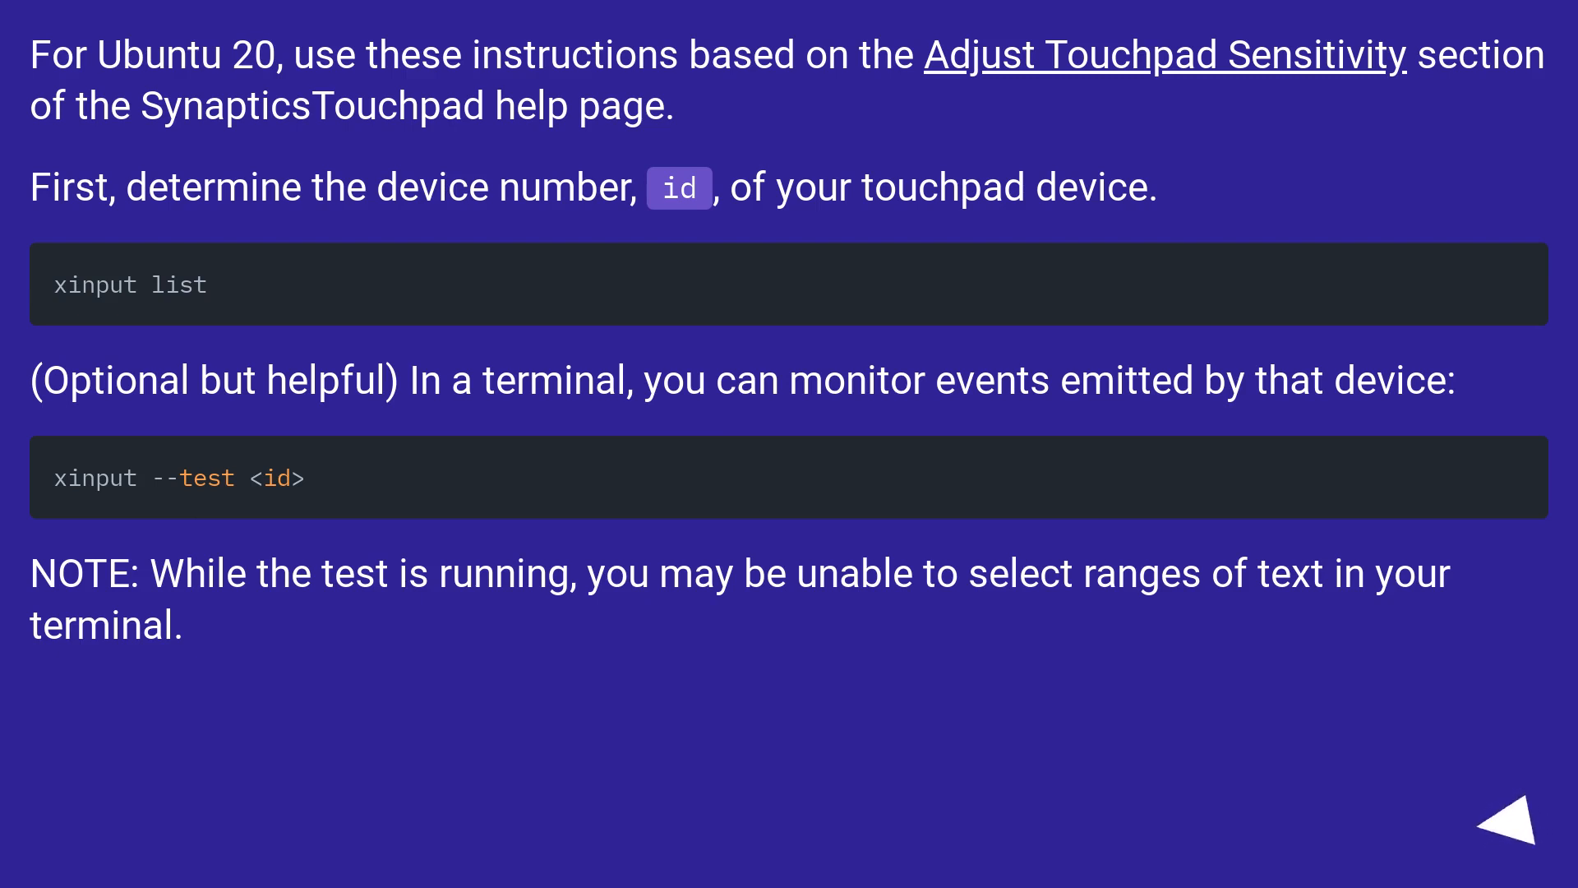
click(1522, 837)
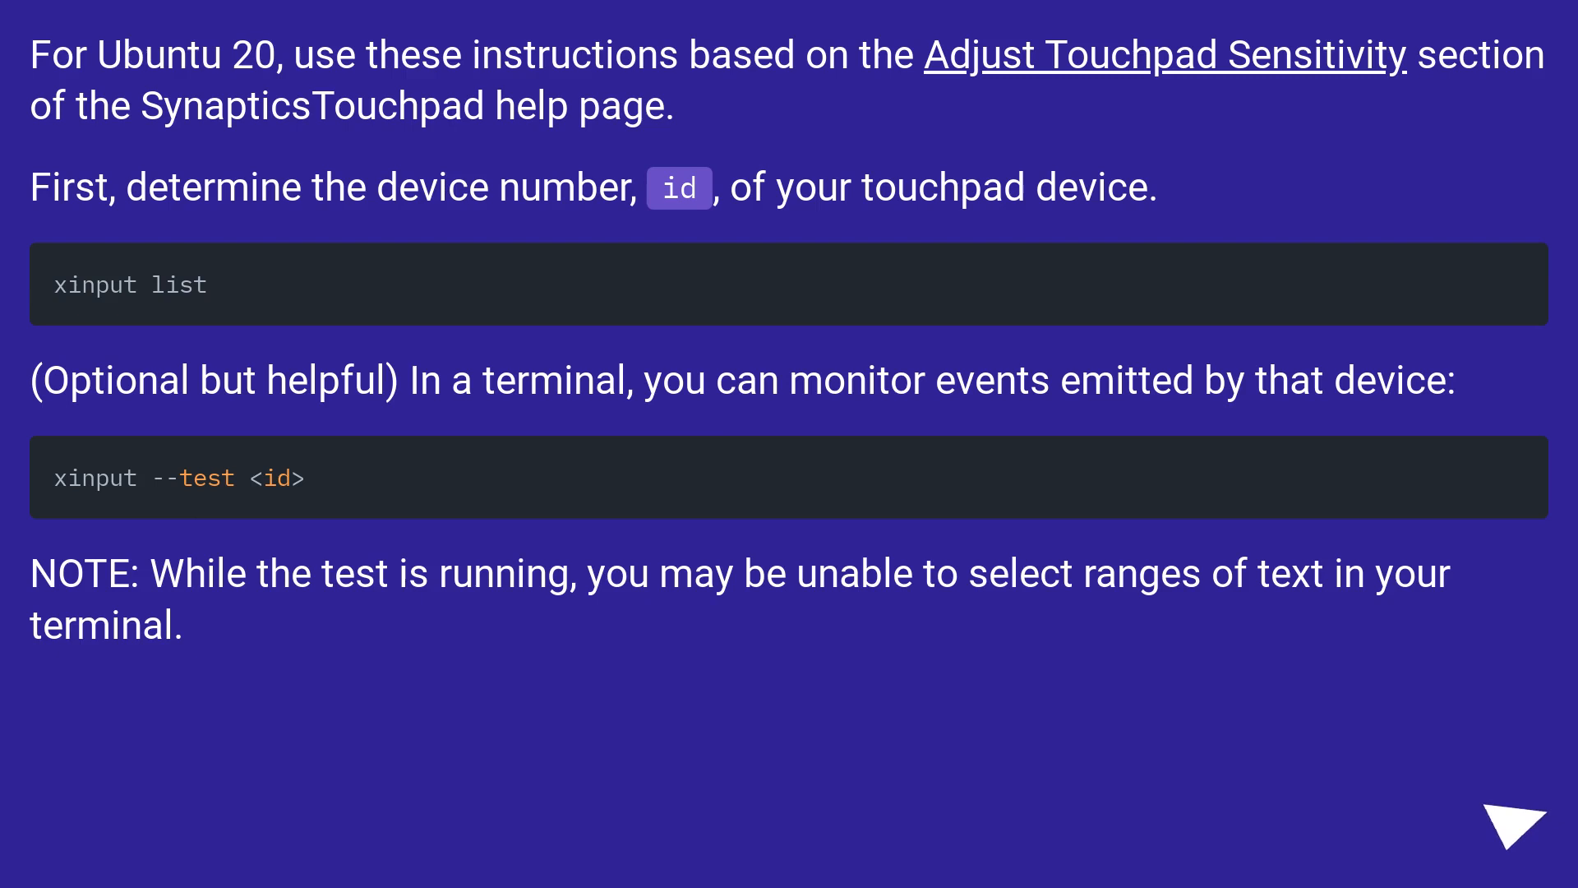
click(1509, 830)
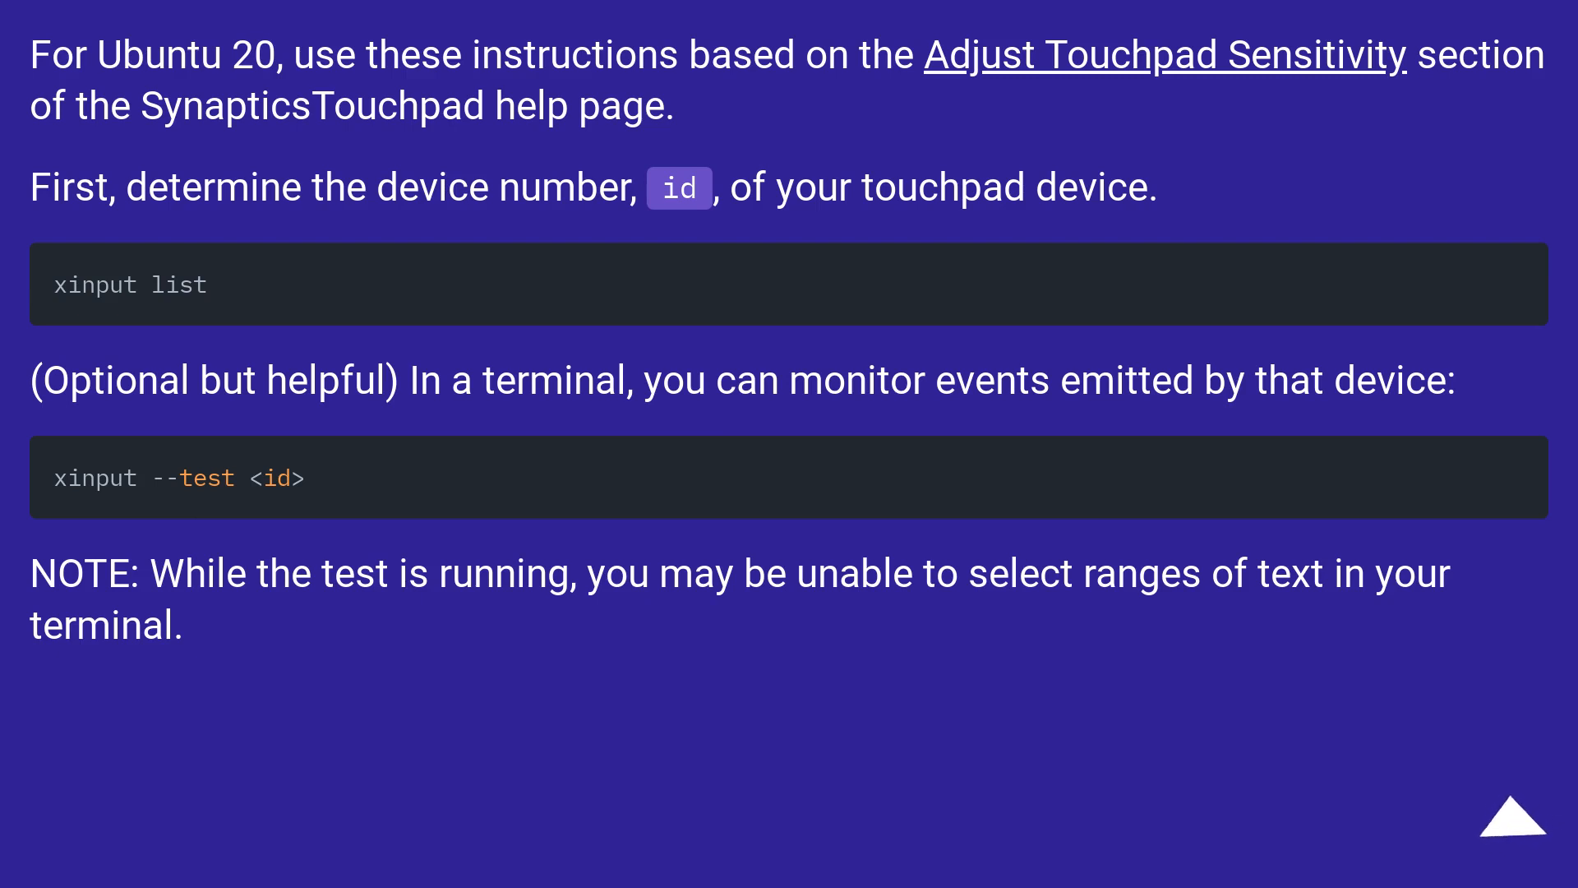
click(1519, 837)
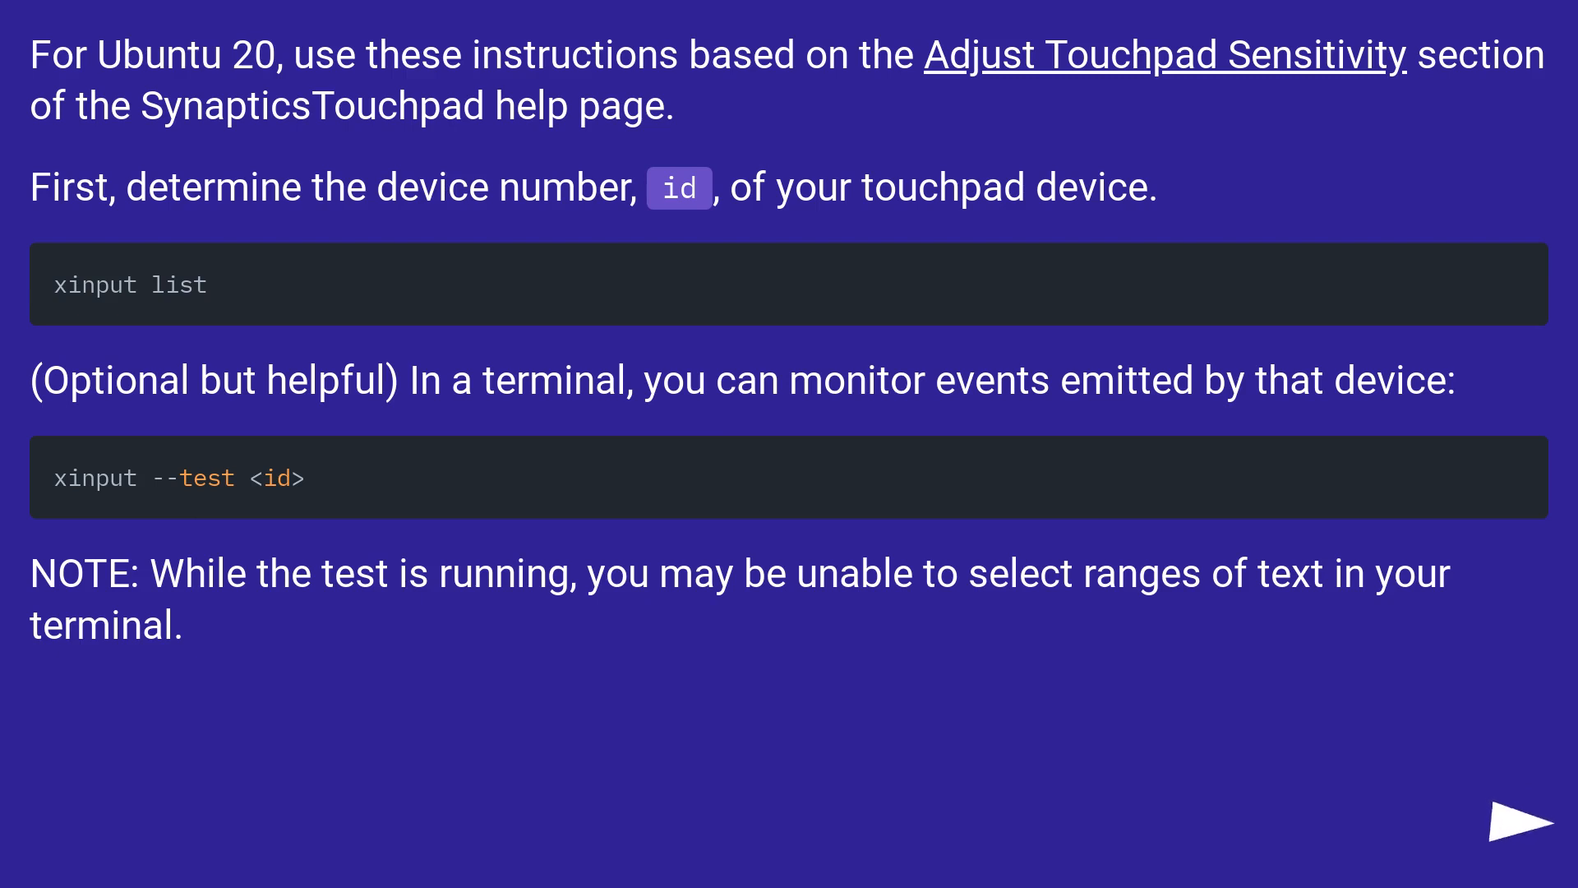
click(1530, 817)
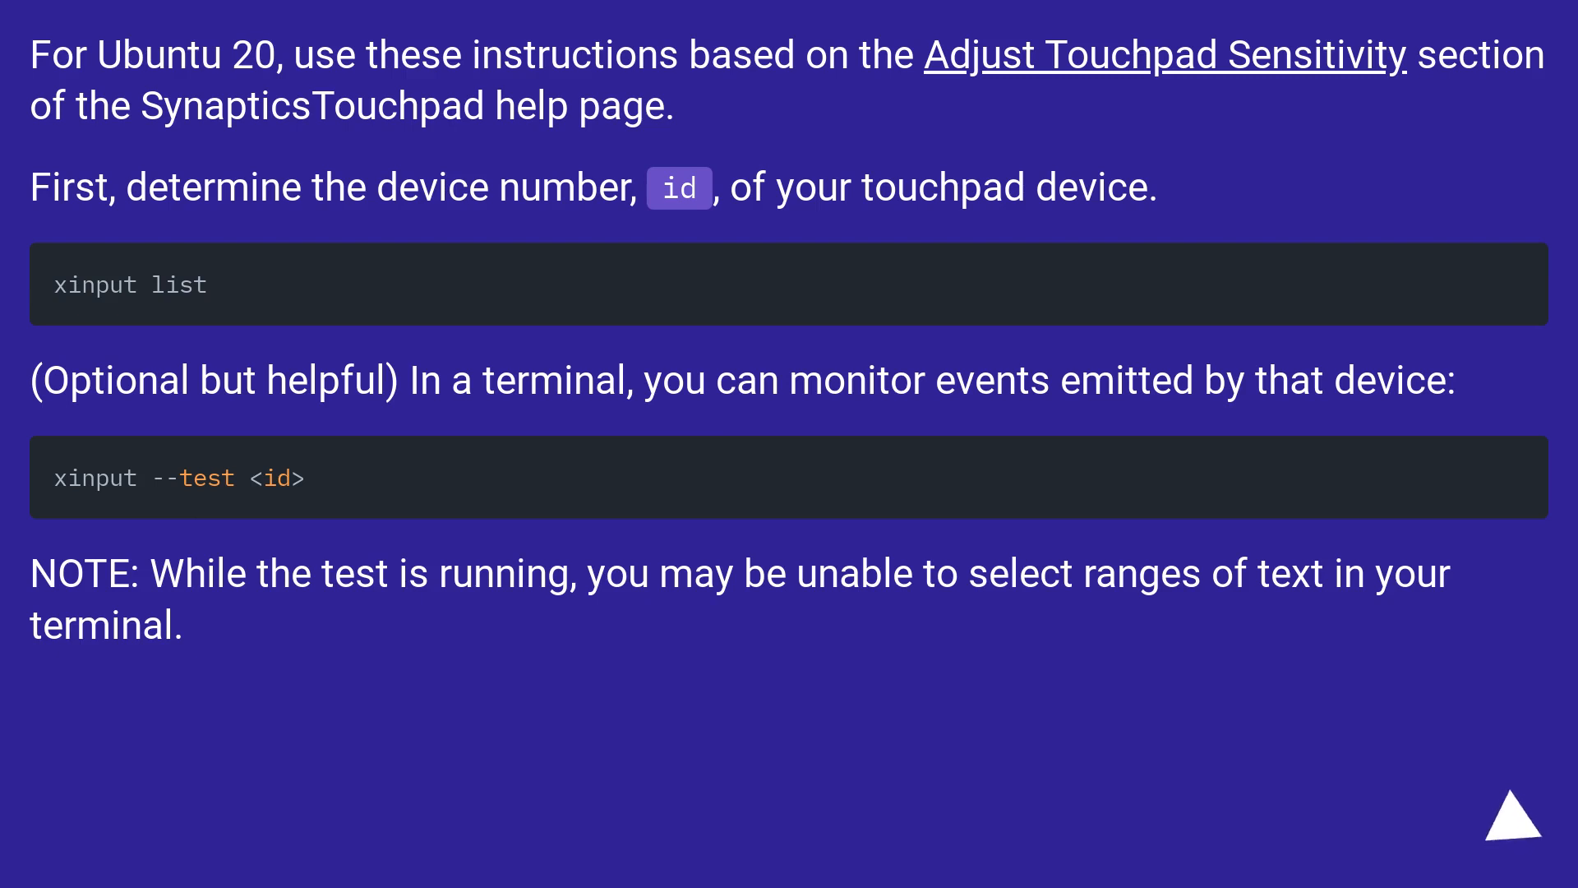
click(1519, 843)
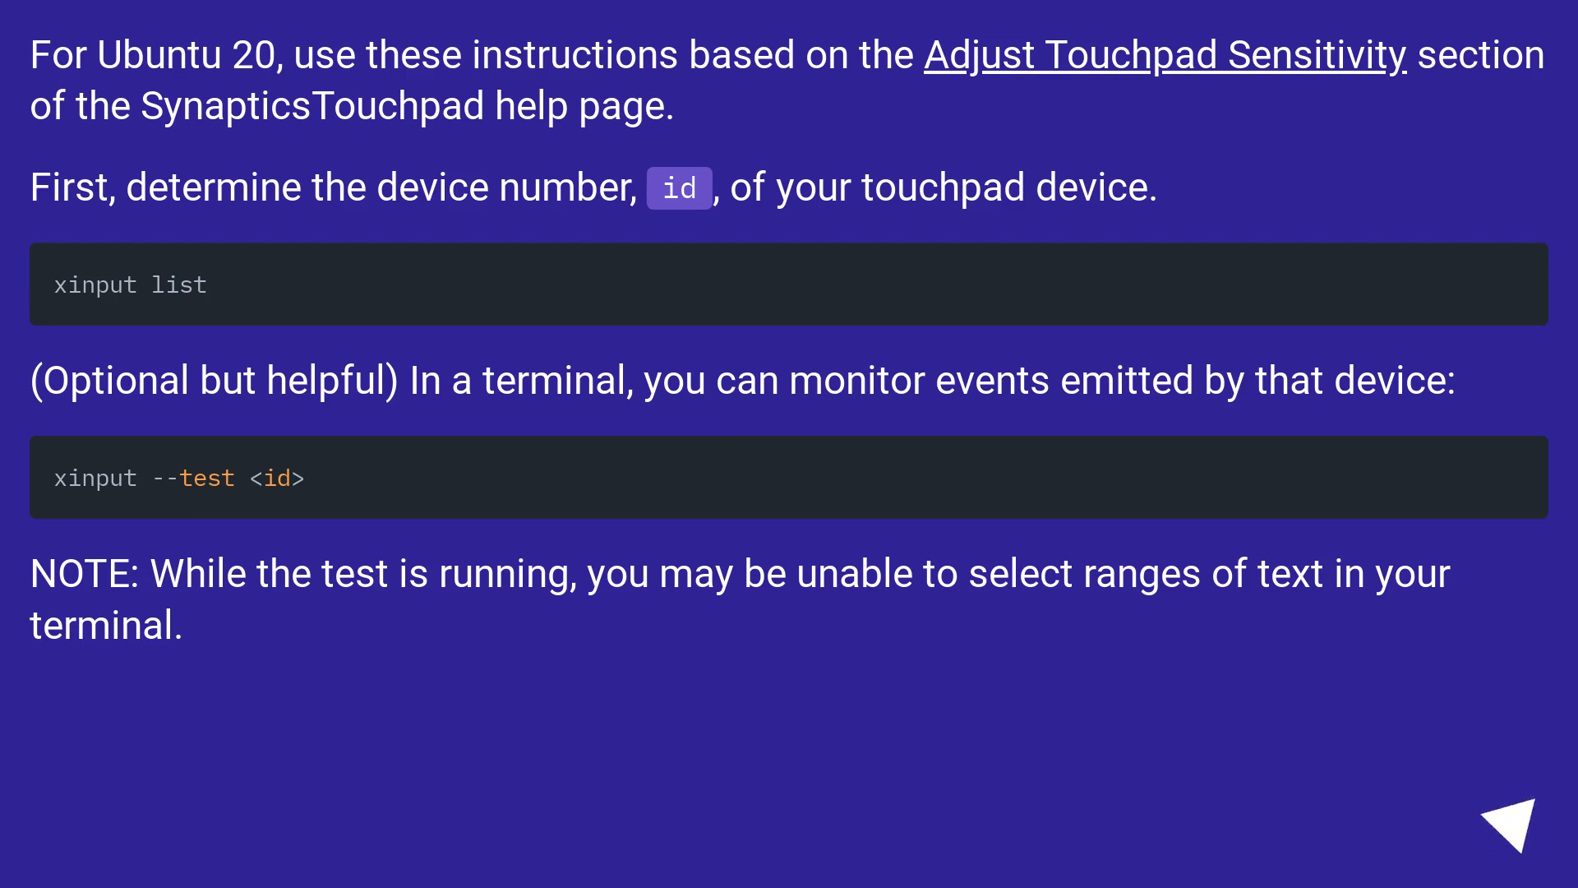
click(1521, 820)
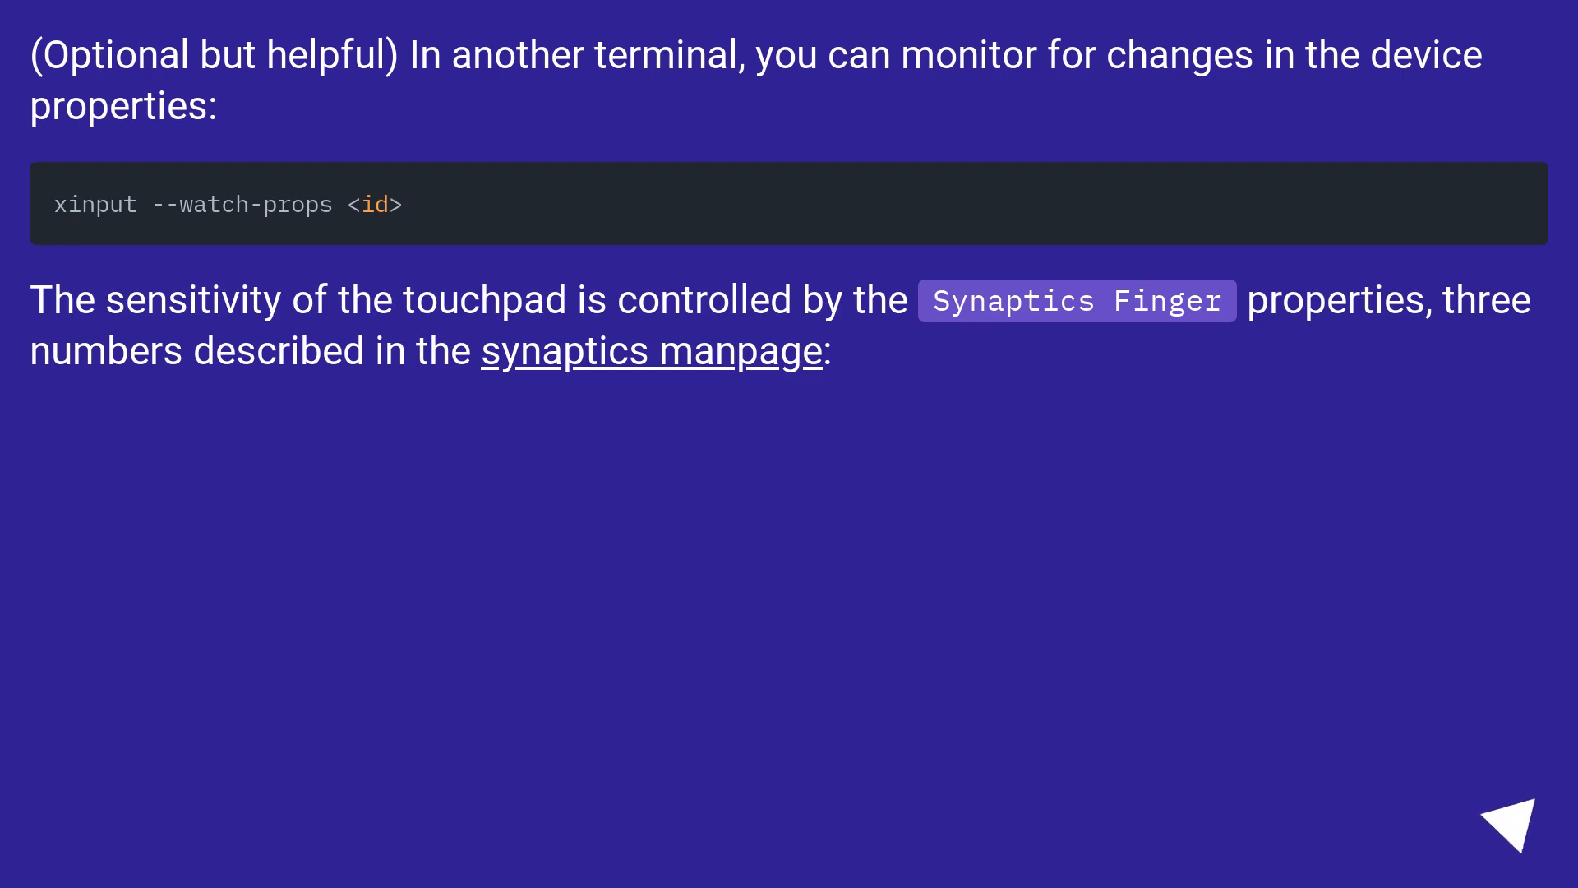
click(1514, 826)
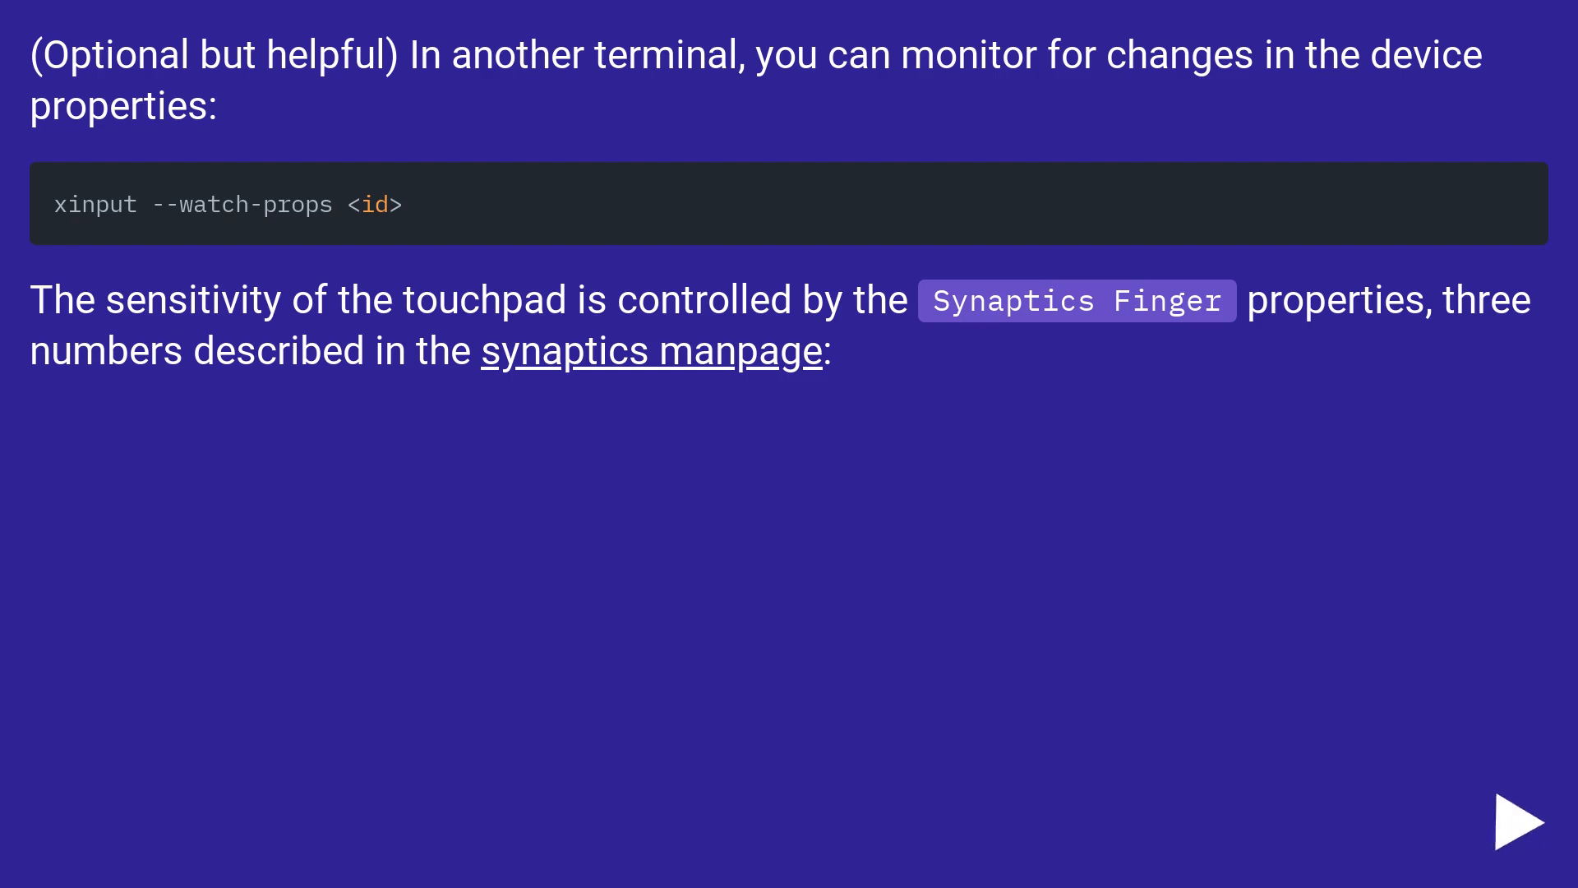
click(1521, 819)
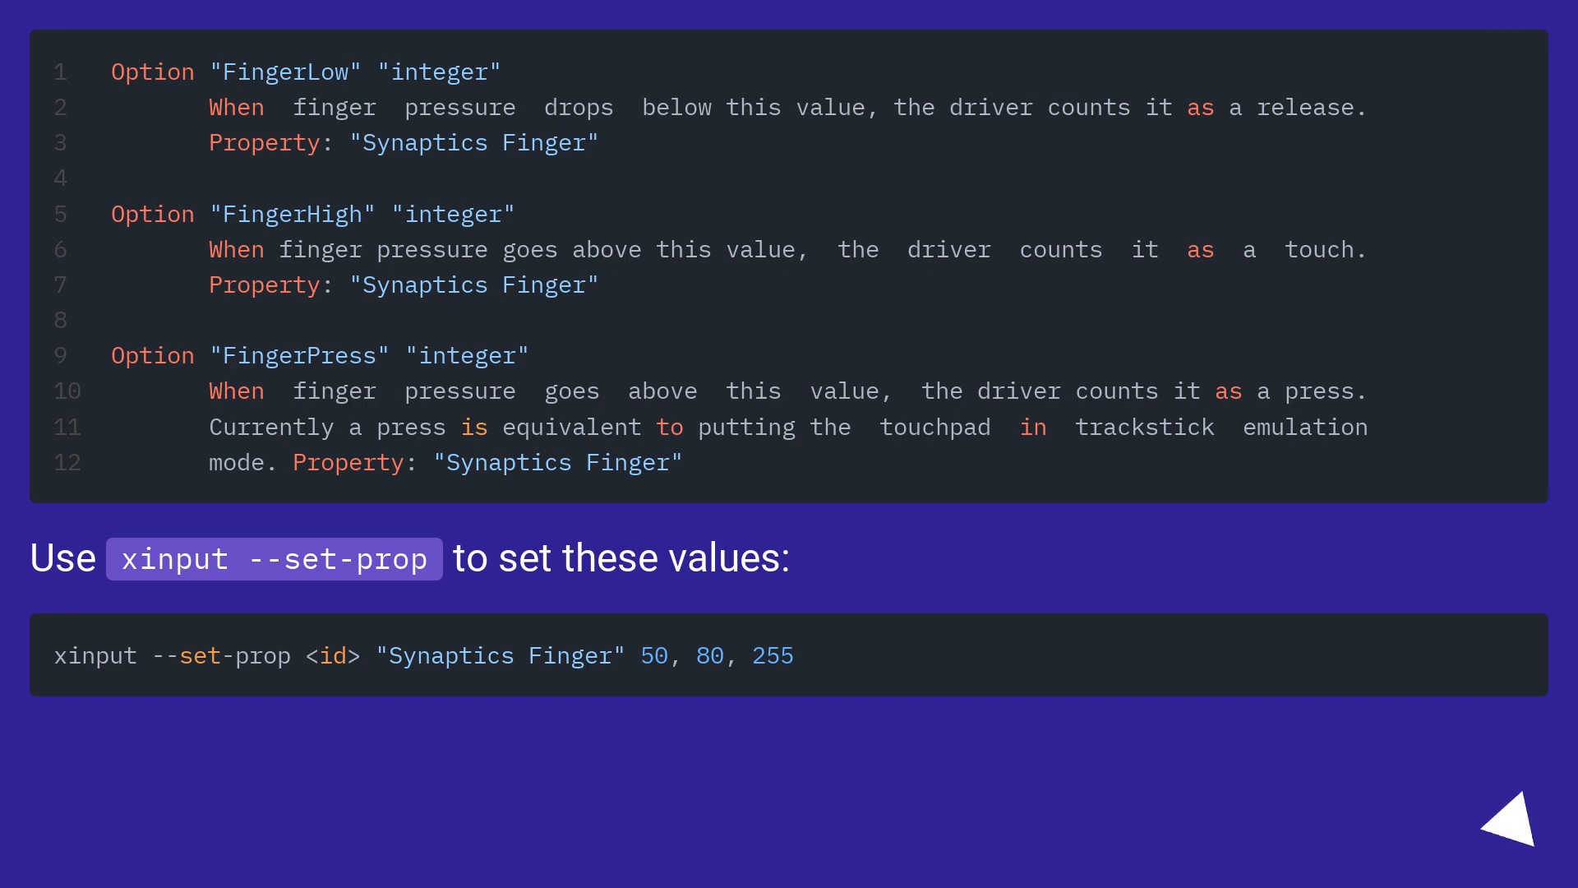